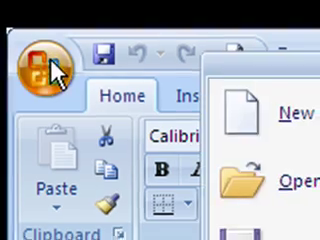
# Bring up the Office Button menu with its New and Open commands
pyautogui.click(30, 40)
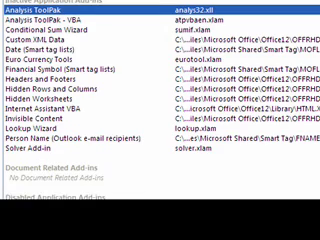
# Reach the Add-ins page of Excel Options with Analysis ToolPak selected under Excel Add-ins
pyautogui.scroll(-3)
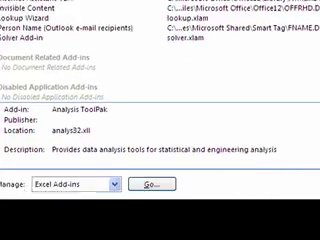